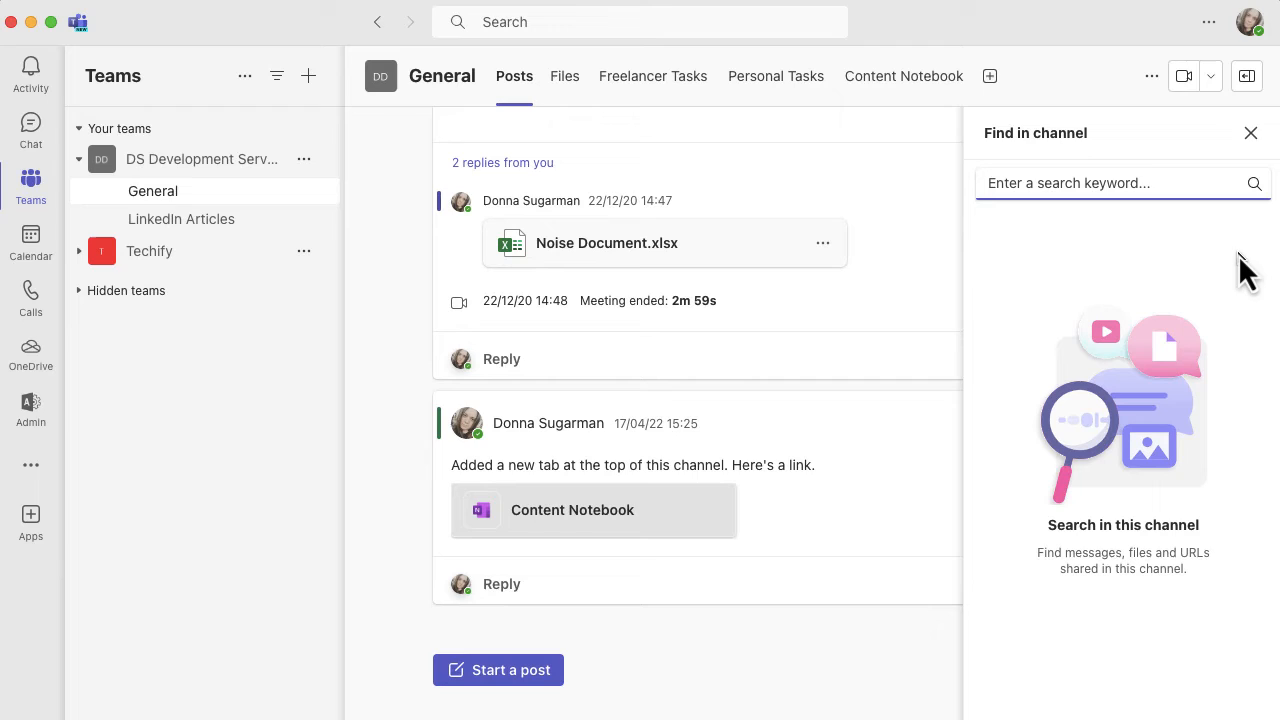
{"action": "type", "text": "noise"}
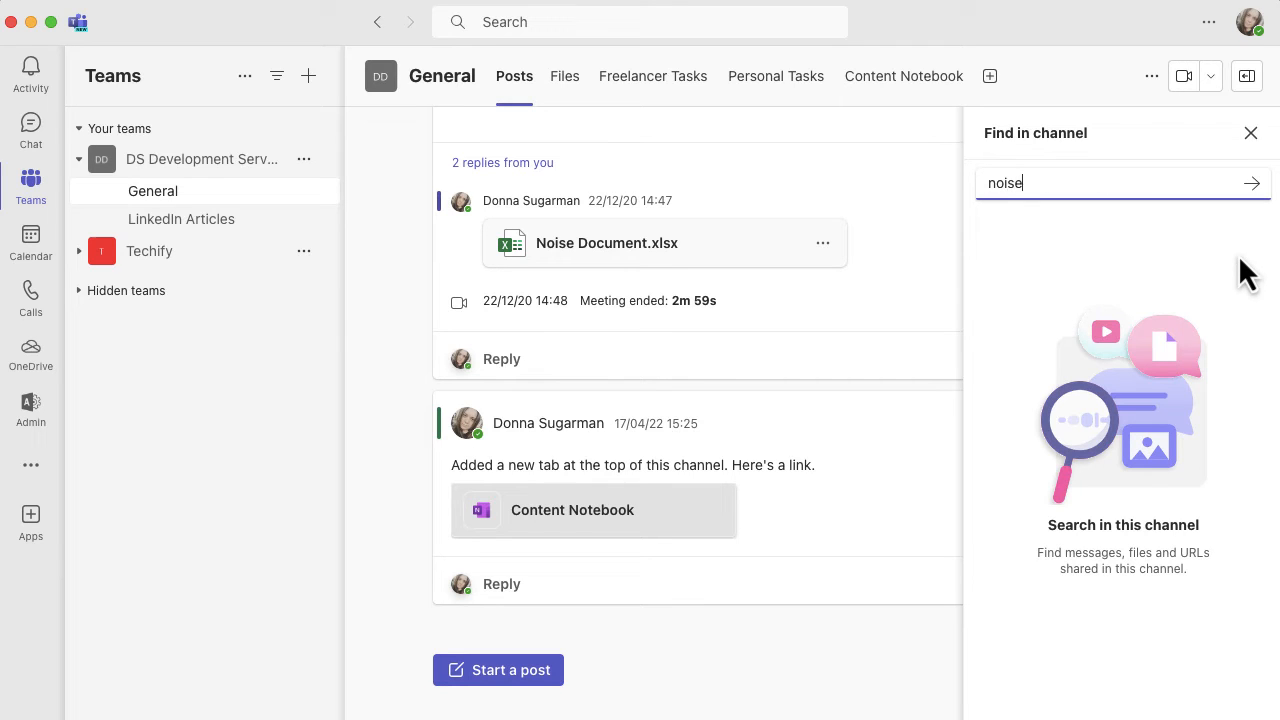